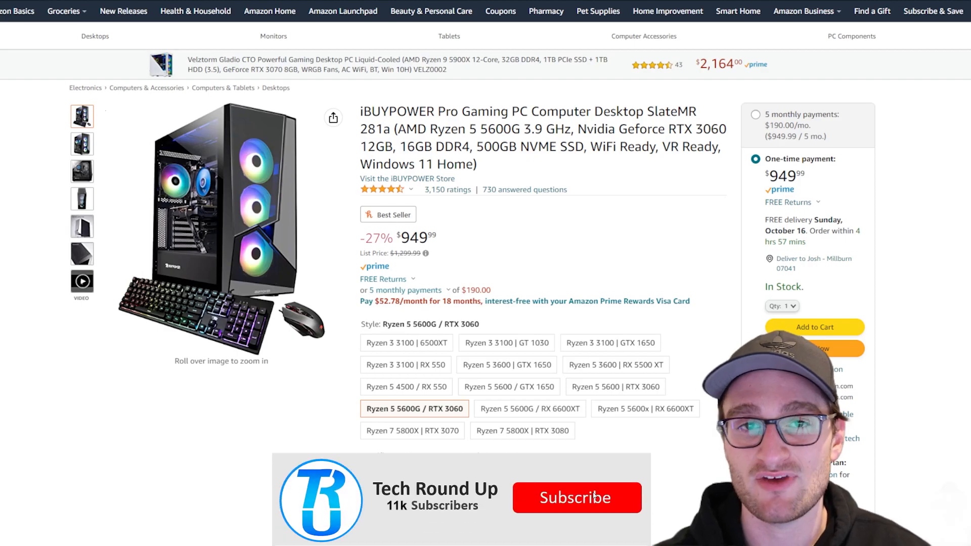
Enlarge the iBUYPOWER SlateMR 281a listing photos in Amazon's full image viewer.
{"action": "left_click", "coordinate": [576, 497]}
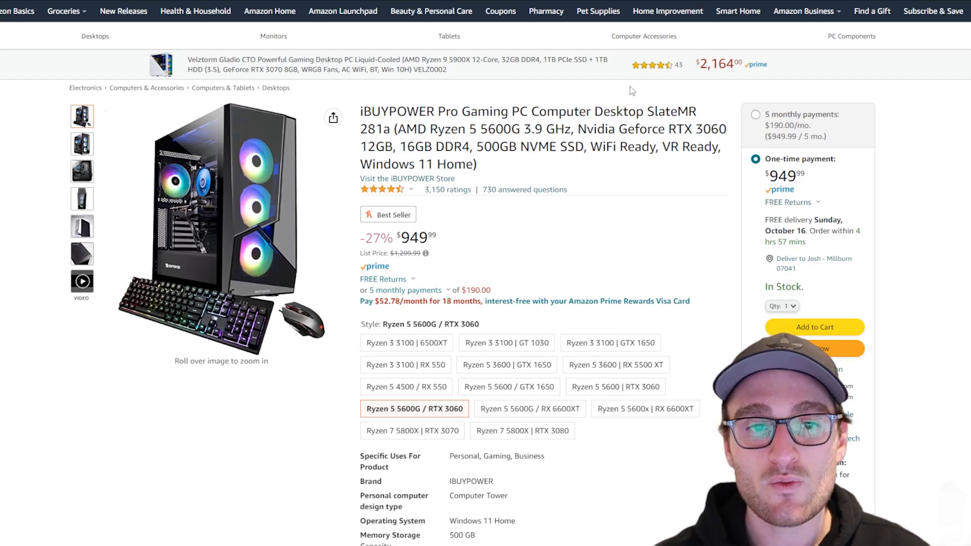
{"action": "left_click", "coordinate": [81, 144]}
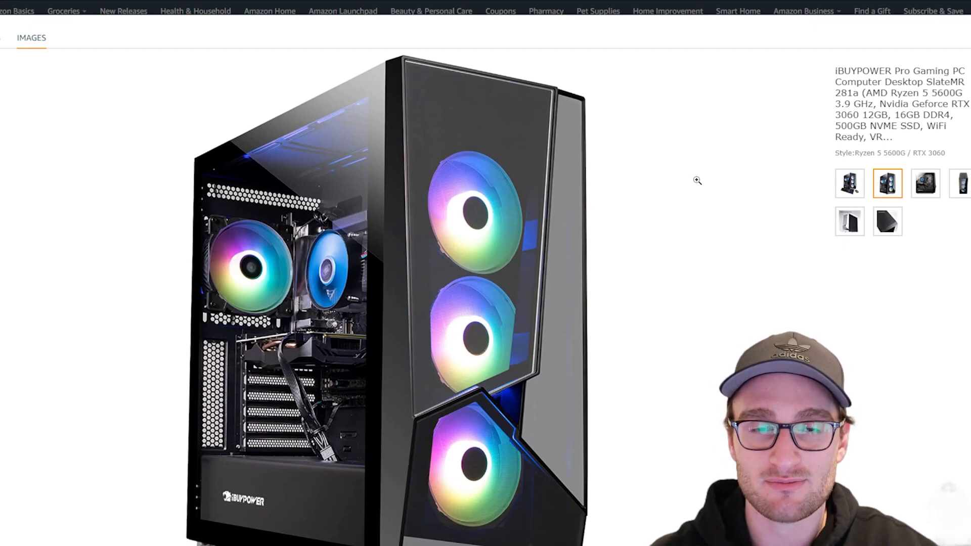
Browse the viewer thumbnails, ending on the side-vent case photo.
{"action": "left_click", "coordinate": [849, 183]}
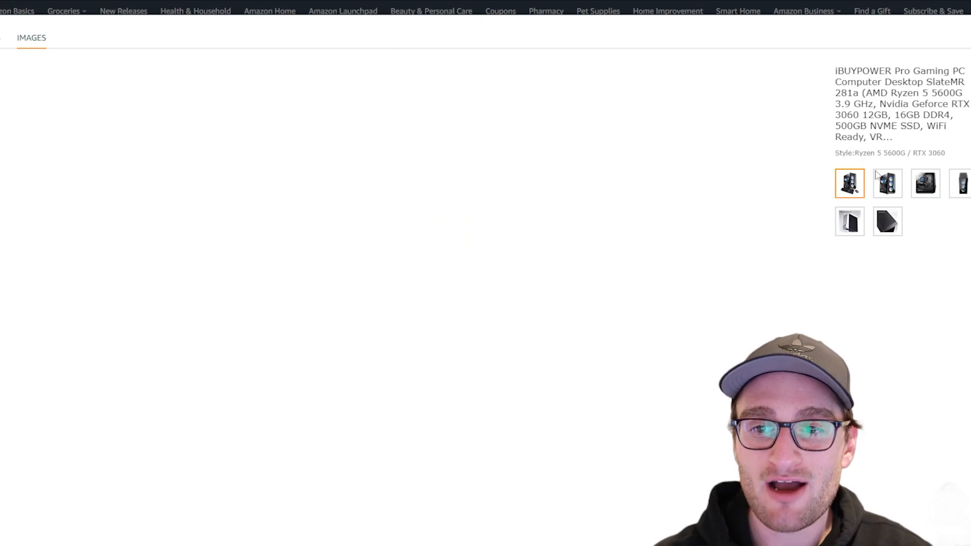
{"action": "left_click", "coordinate": [924, 183]}
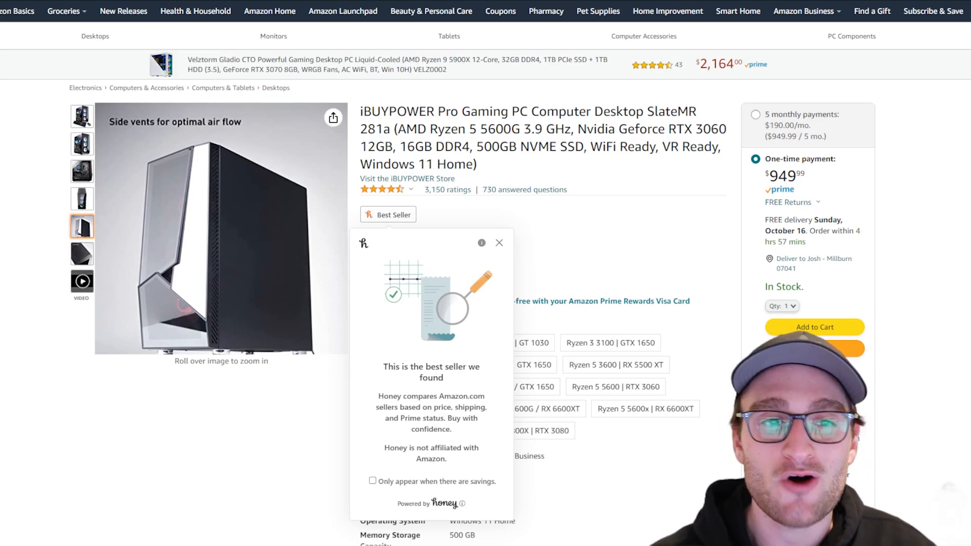
Go to the HP Store Victus 15L page (Core i7, RTX 3060, $1,099.99).
{"action": "left_click", "coordinate": [82, 116]}
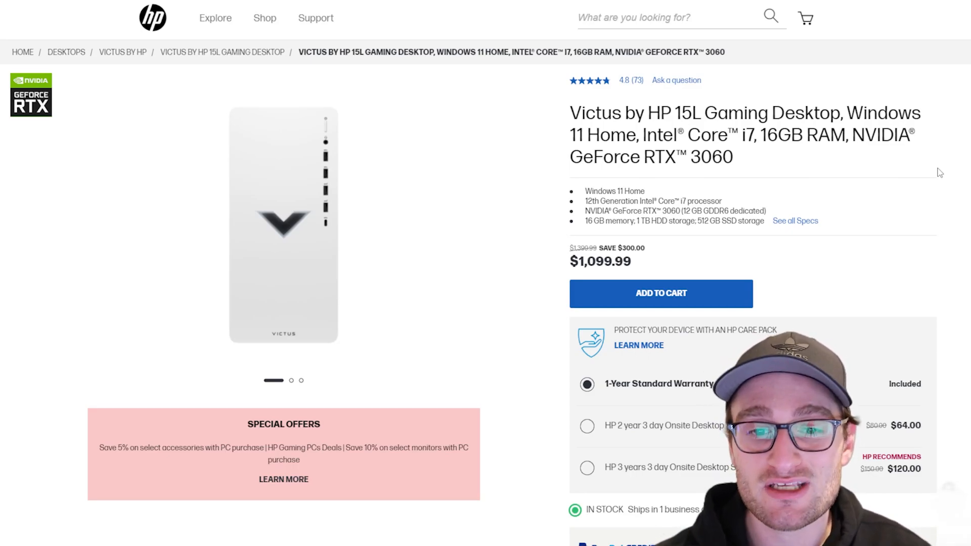
Enlarge the white Victus 15L tower photo to view its front ports.
{"action": "left_click", "coordinate": [534, 224]}
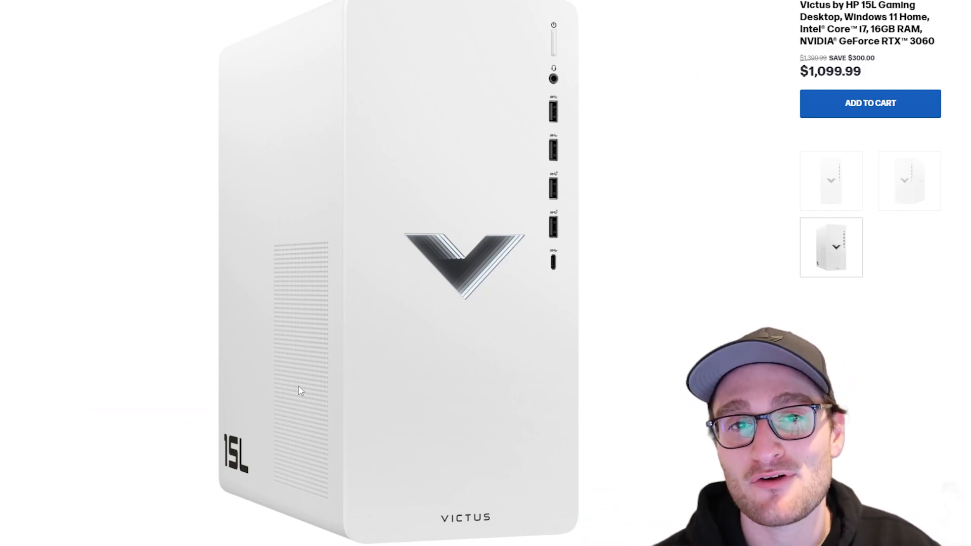
{"action": "mouse_move", "coordinate": [670, 146]}
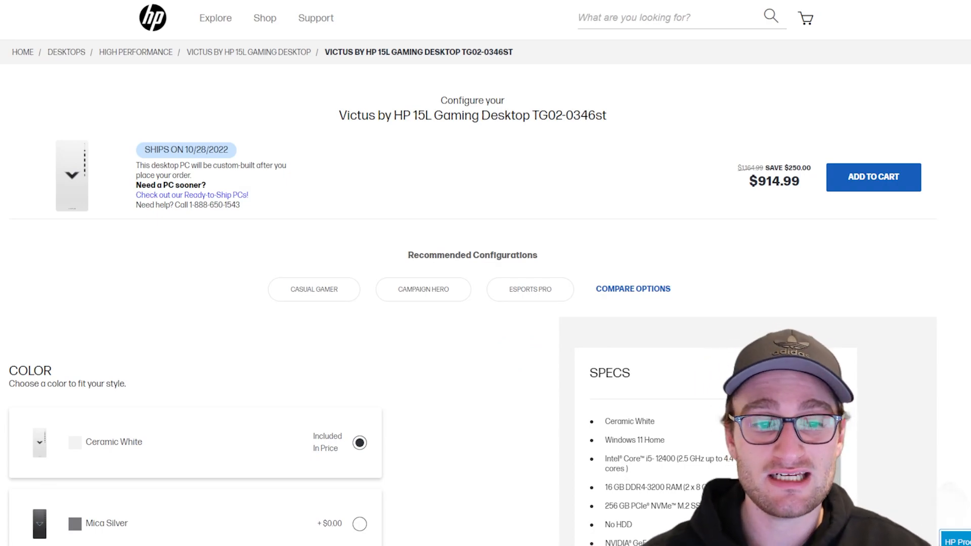
{"action": "scroll", "scroll_direction": "down", "scroll_amount": 3}
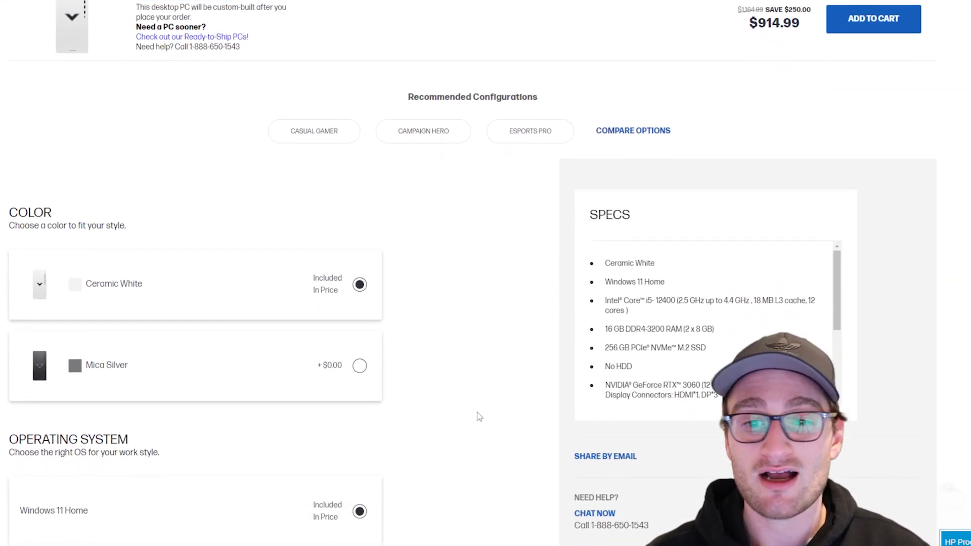
{"action": "scroll", "scroll_direction": "down", "scroll_amount": 3}
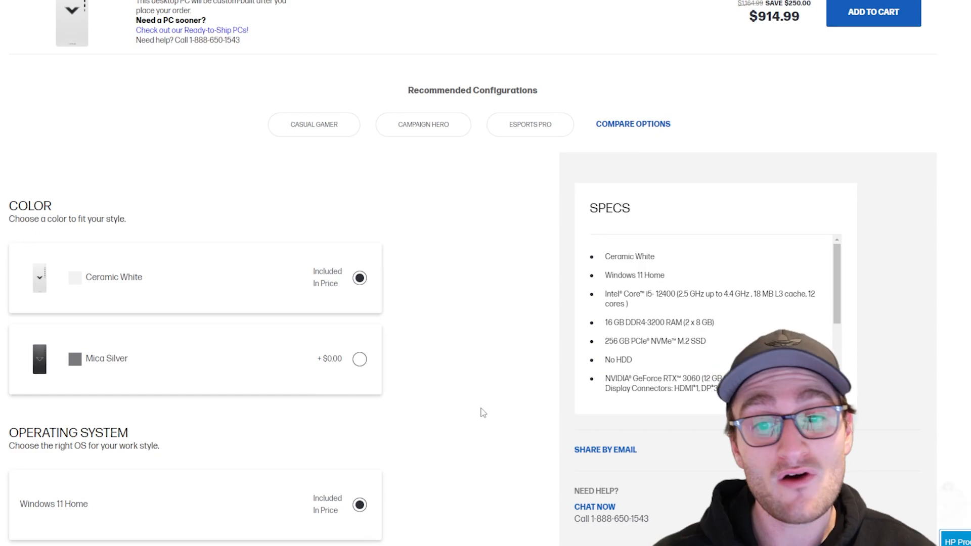
{"action": "mouse_move", "coordinate": [456, 428]}
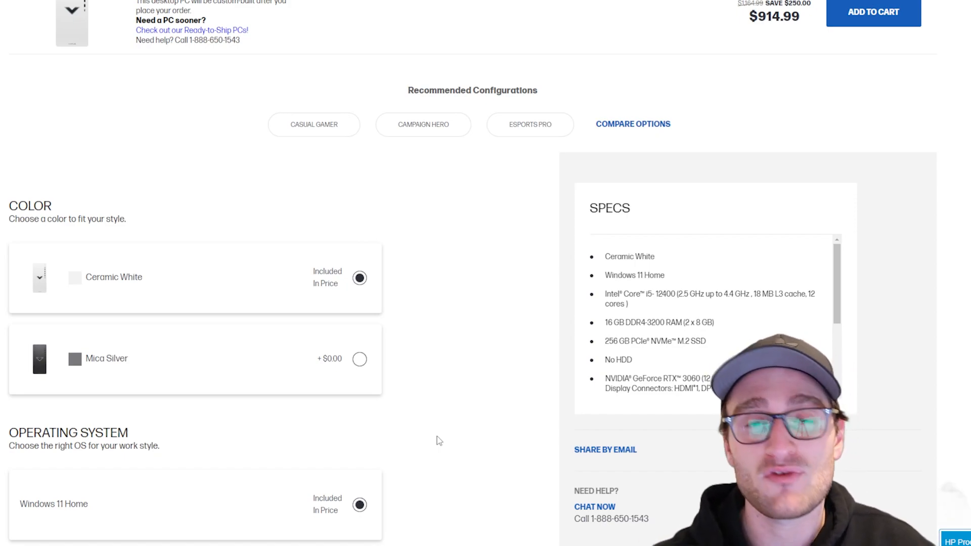
{"action": "scroll", "scroll_direction": "down", "scroll_amount": 3}
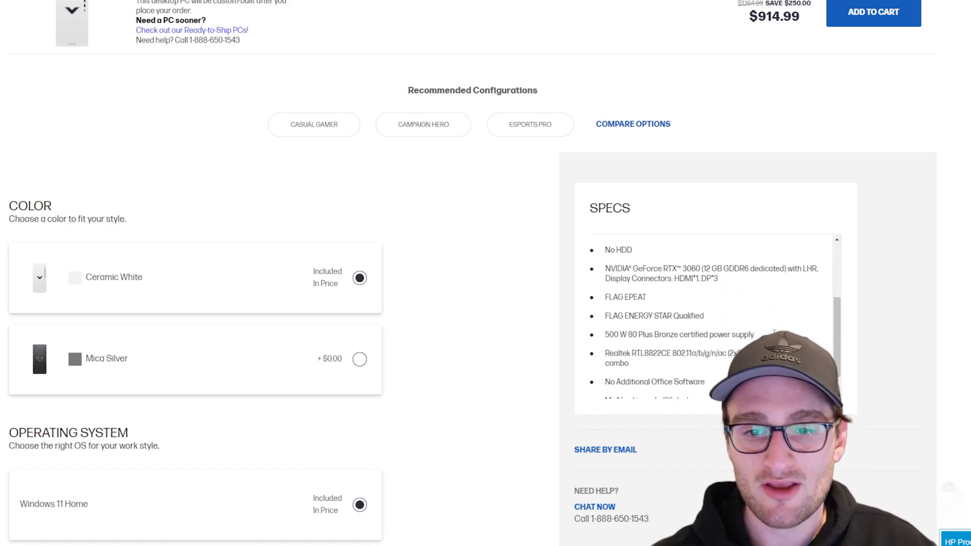
{"action": "mouse_move", "coordinate": [930, 312]}
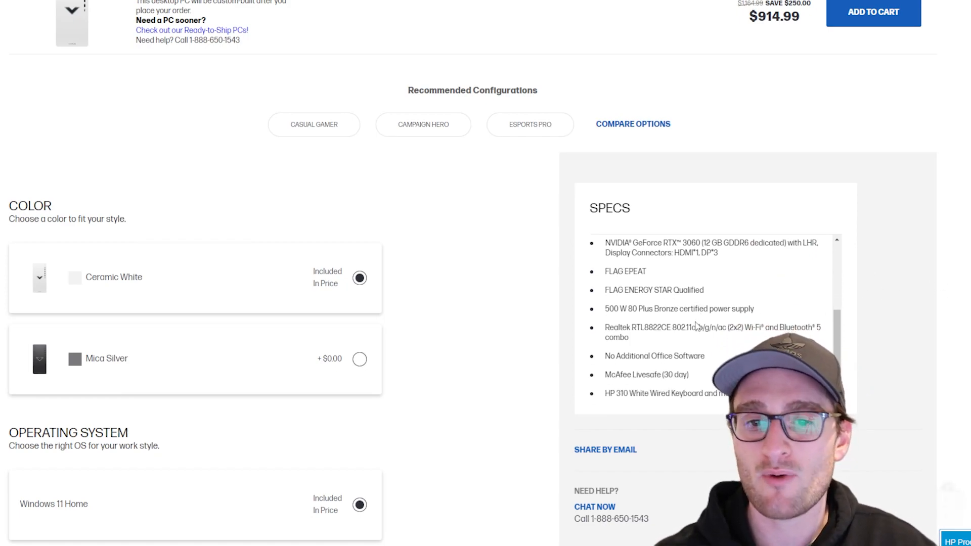
{"action": "scroll", "scroll_direction": "down", "scroll_amount": 3}
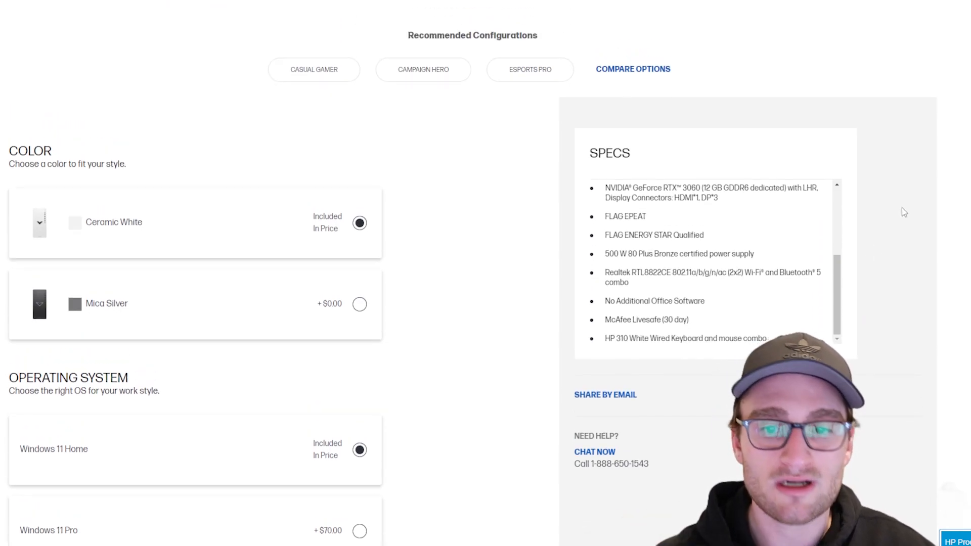
{"action": "mouse_move", "coordinate": [321, 207]}
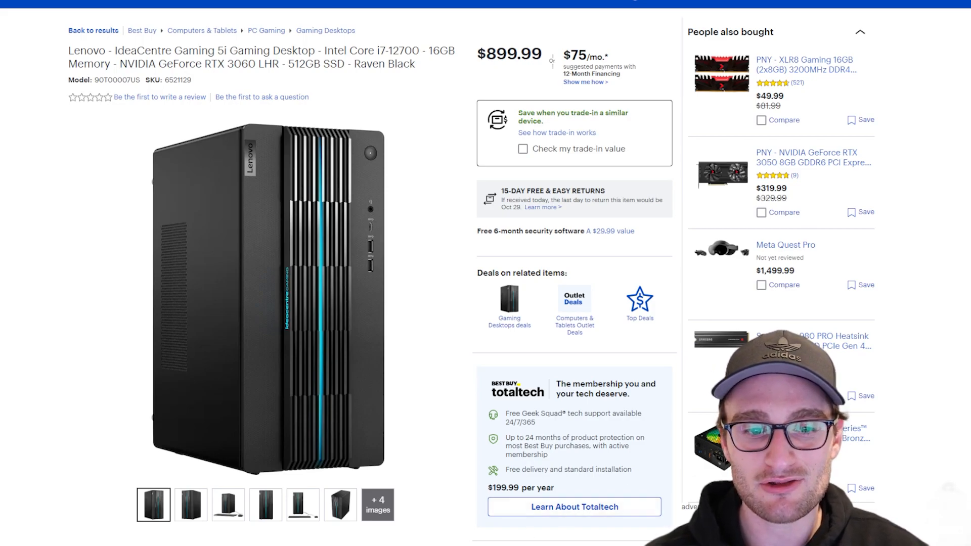
Flip through the IdeaCentre Gaming 5i gallery photos back to the tower's front view.
{"action": "left_click", "coordinate": [228, 504]}
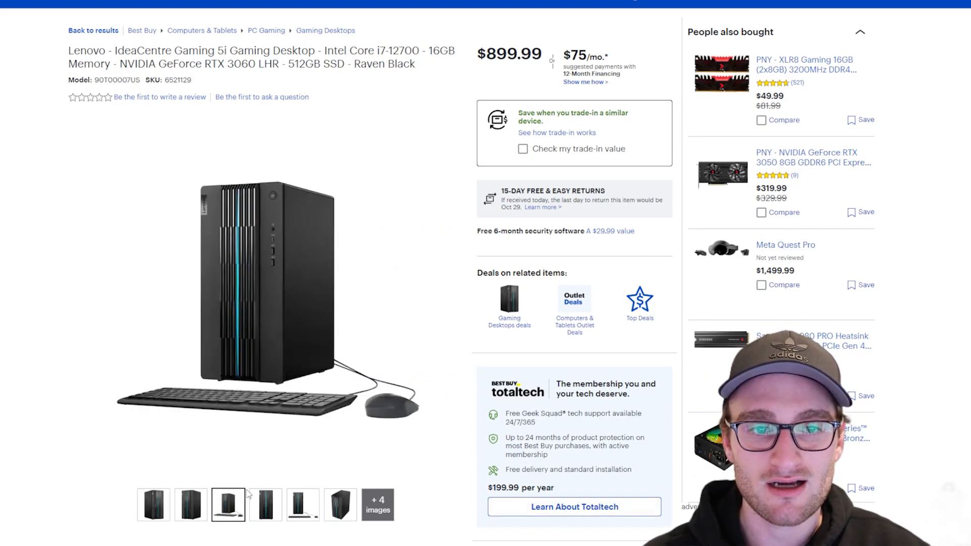
{"action": "left_click", "coordinate": [191, 504]}
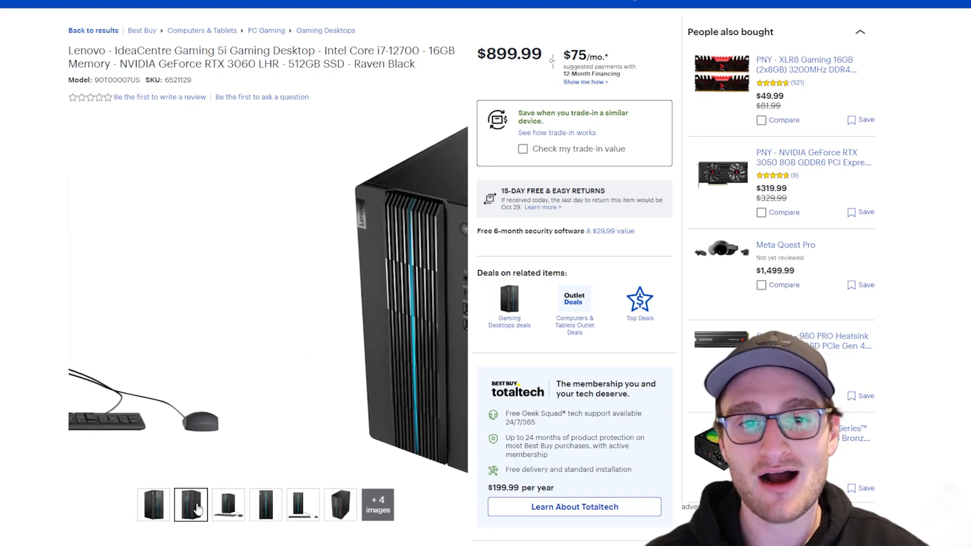
{"action": "left_click", "coordinate": [153, 505]}
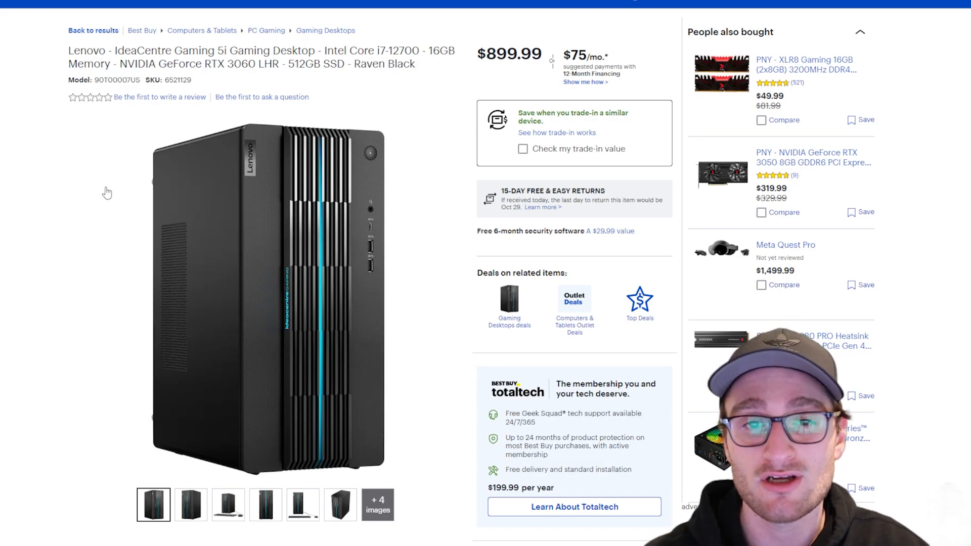
{"action": "scroll", "scroll_direction": "down", "scroll_amount": 3}
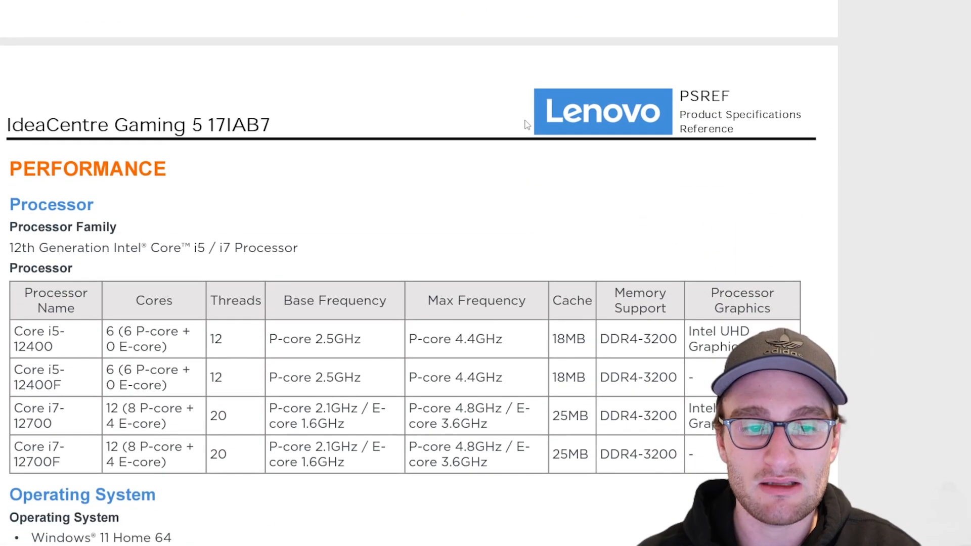
Scroll the 17IAB7 PSREF sheet through Performance, Graphics, Storage, Power Supply and Mechanical sections.
{"action": "scroll", "scroll_direction": "down", "scroll_amount": 3}
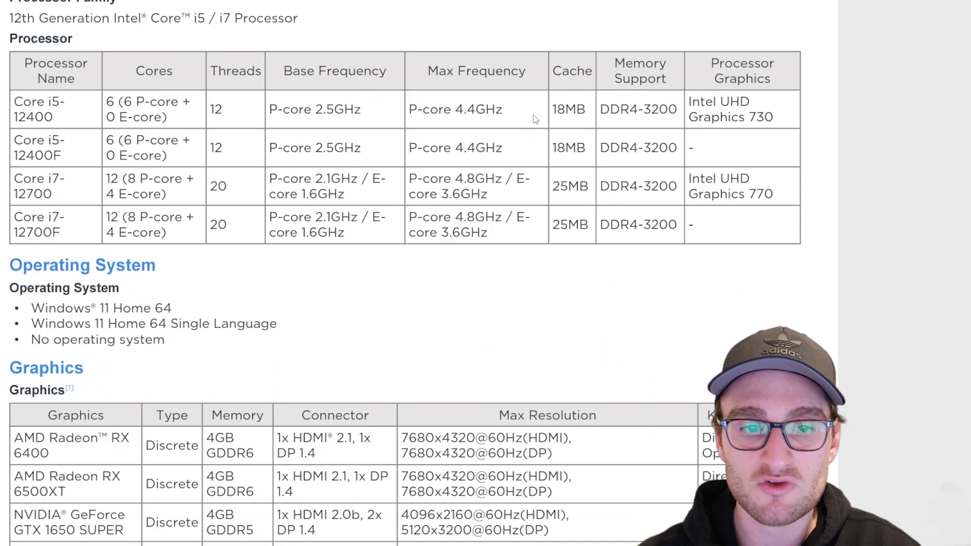
{"action": "scroll", "scroll_direction": "down", "scroll_amount": 3}
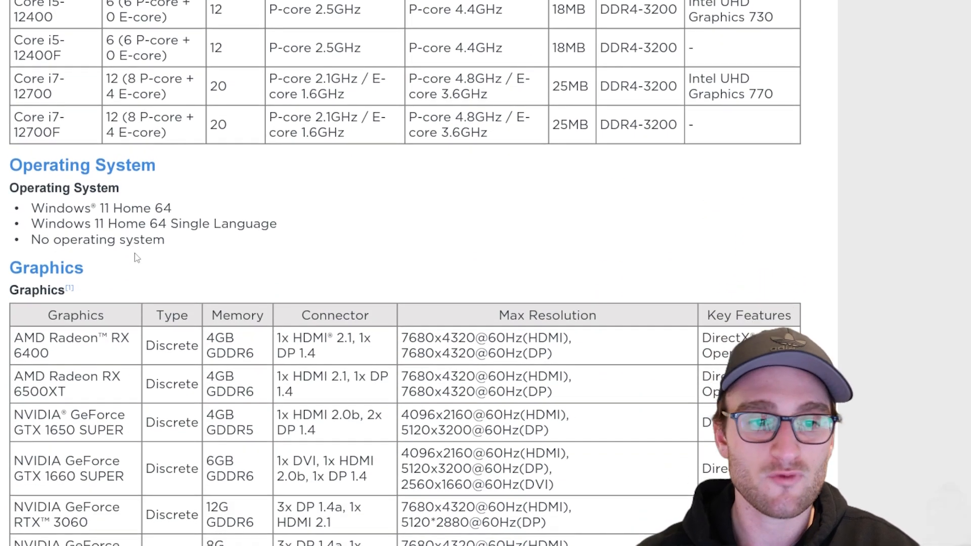
{"action": "scroll", "scroll_direction": "down", "scroll_amount": 3}
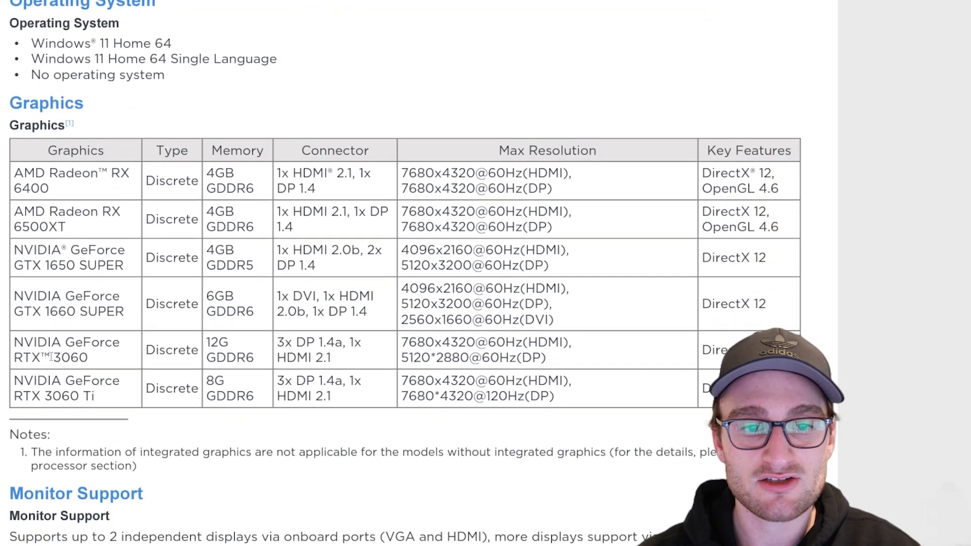
{"action": "scroll", "scroll_direction": "down", "scroll_amount": 3}
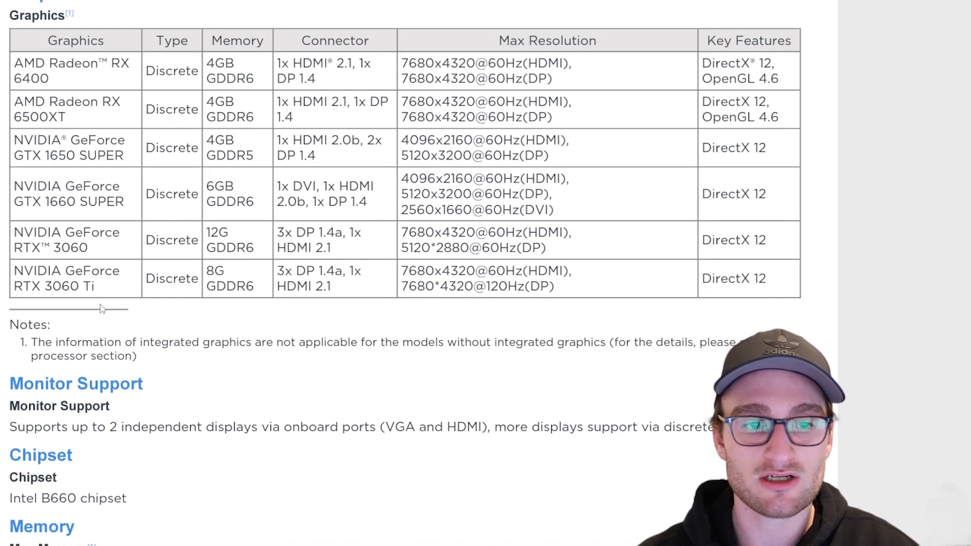
{"action": "scroll", "scroll_direction": "down", "scroll_amount": 3}
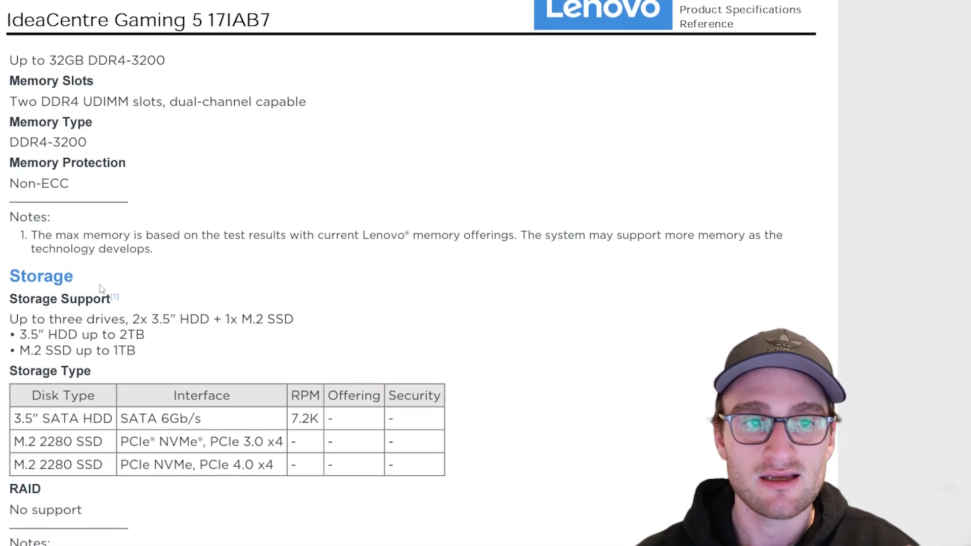
{"action": "scroll", "scroll_direction": "down", "scroll_amount": 3}
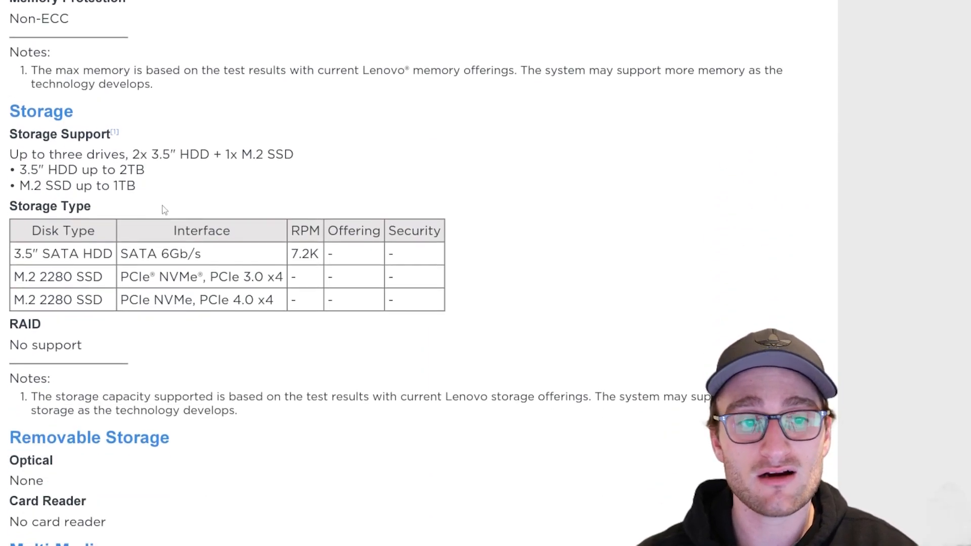
{"action": "scroll", "scroll_direction": "down", "scroll_amount": 3}
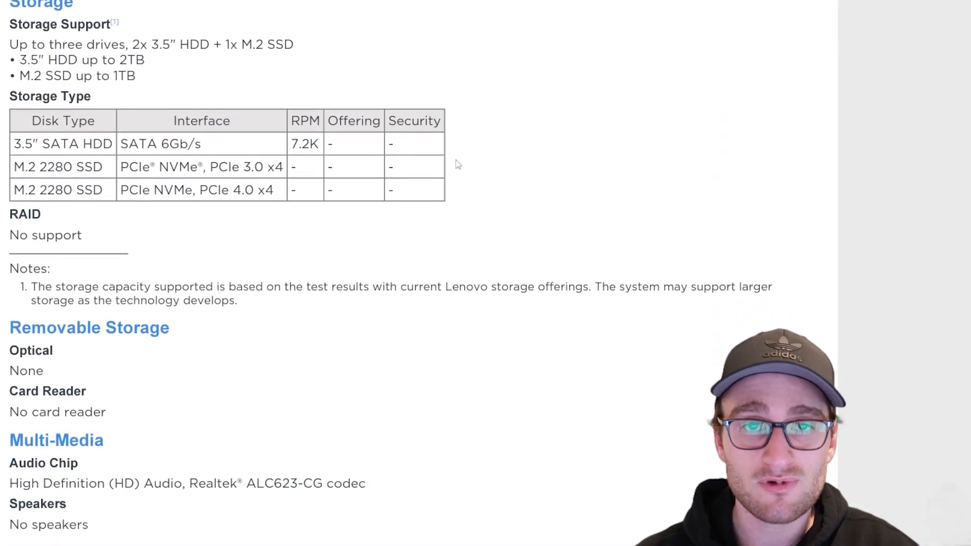
{"action": "scroll", "scroll_direction": "down", "scroll_amount": 3}
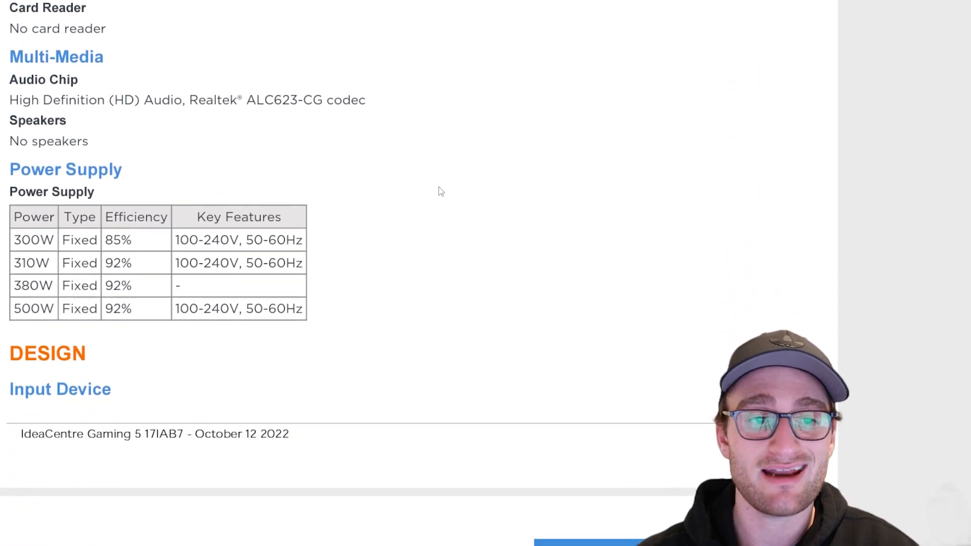
{"action": "scroll", "scroll_direction": "down", "scroll_amount": 3}
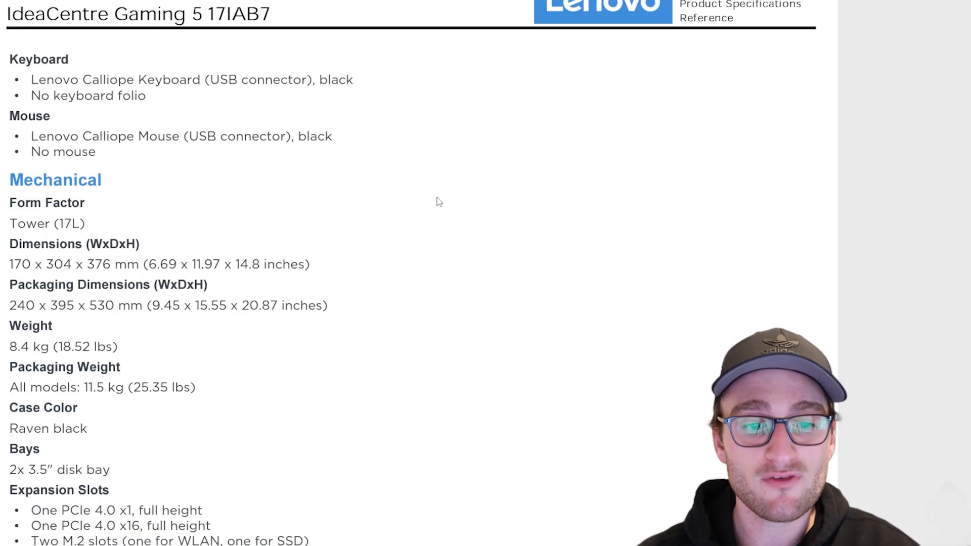
{"action": "scroll", "scroll_direction": "down", "scroll_amount": 3}
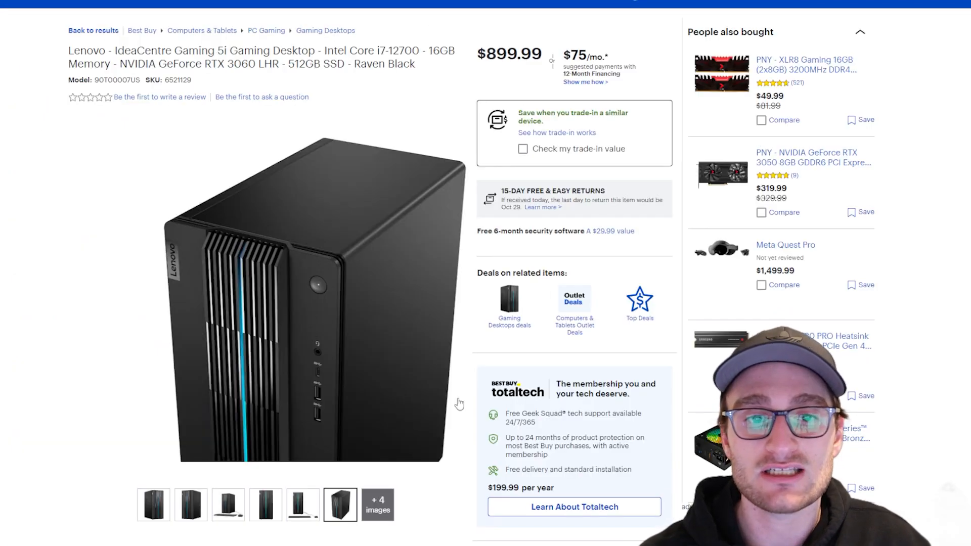
Flip to another gallery photo of the Lenovo IdeaCentre Gaming 5i.
{"action": "left_click", "coordinate": [153, 503]}
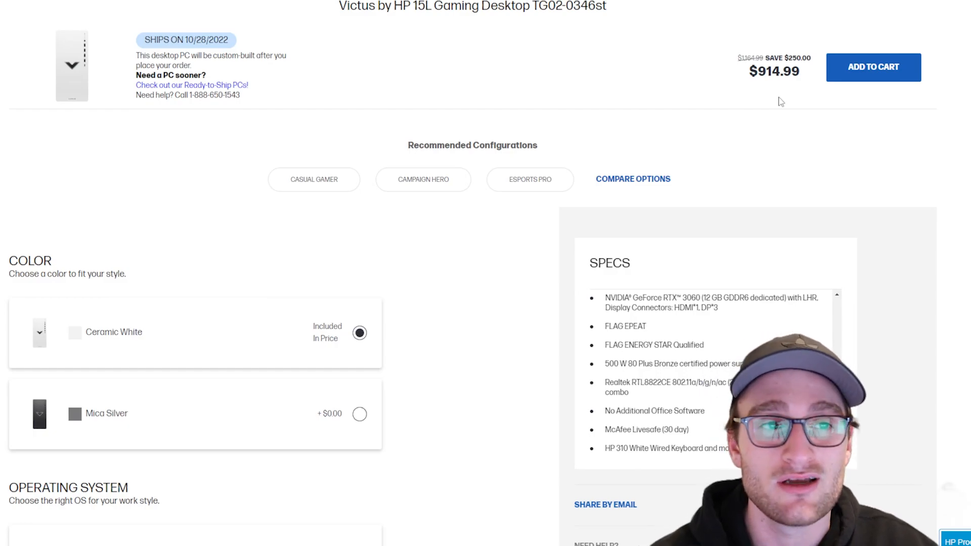
{"action": "mouse_move", "coordinate": [534, 90]}
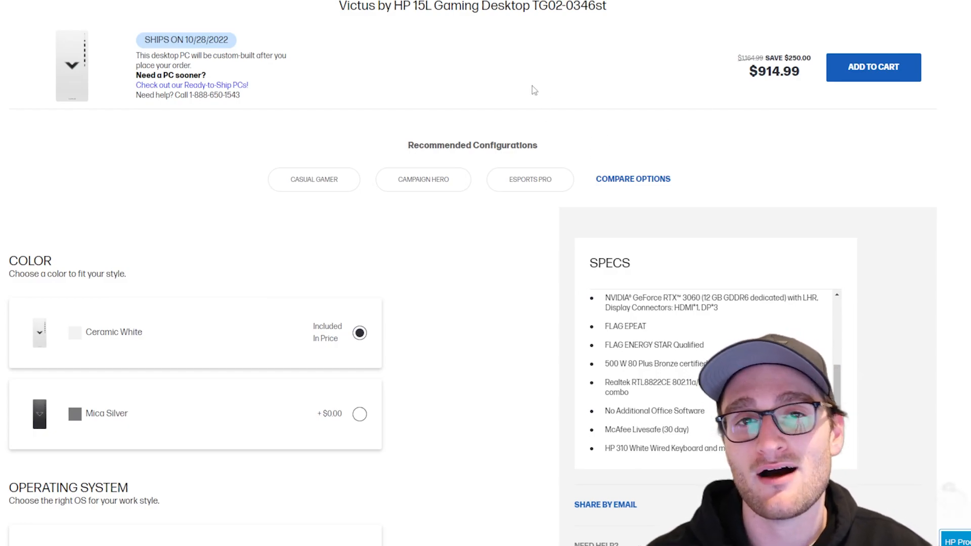